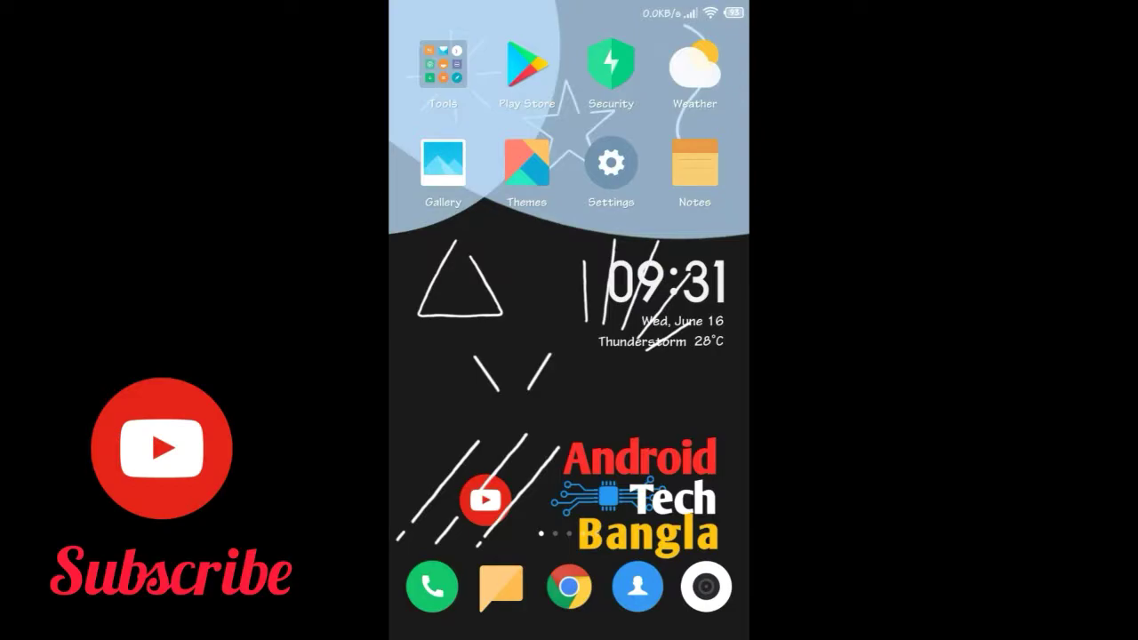
Step: Launch the Control Screen Orientation app from its launcher page
{"action": "scroll", "scroll_direction": "left", "scroll_amount": 3}
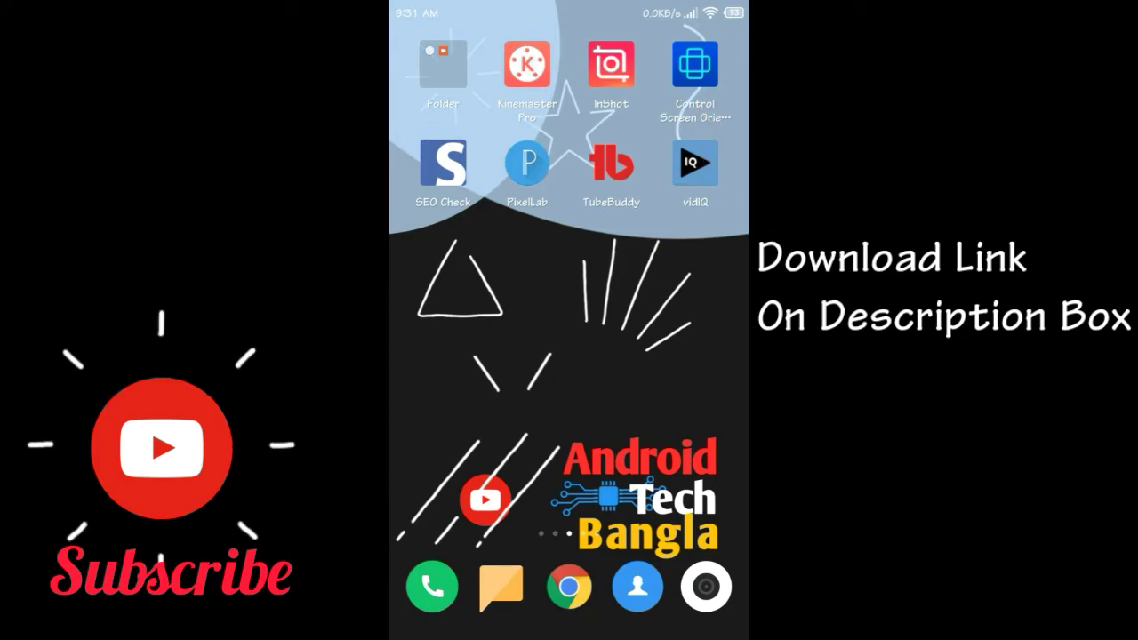
{"action": "left_click", "coordinate": [693, 64]}
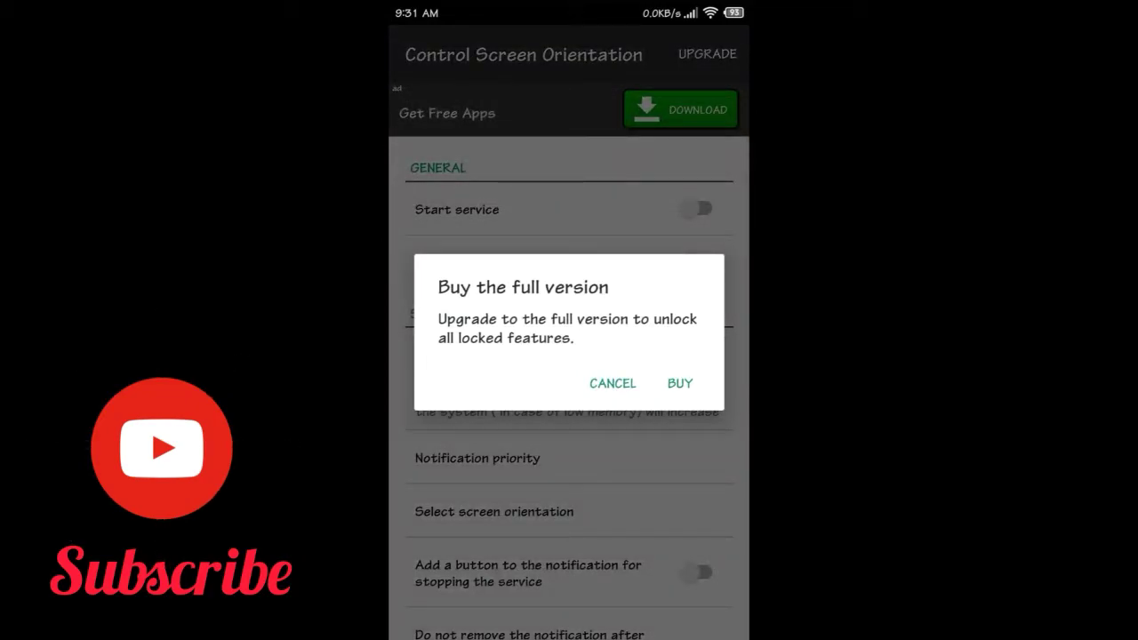
Step: Cancel the full-version purchase prompt and switch the Start service toggle on
{"action": "left_click", "coordinate": [612, 384]}
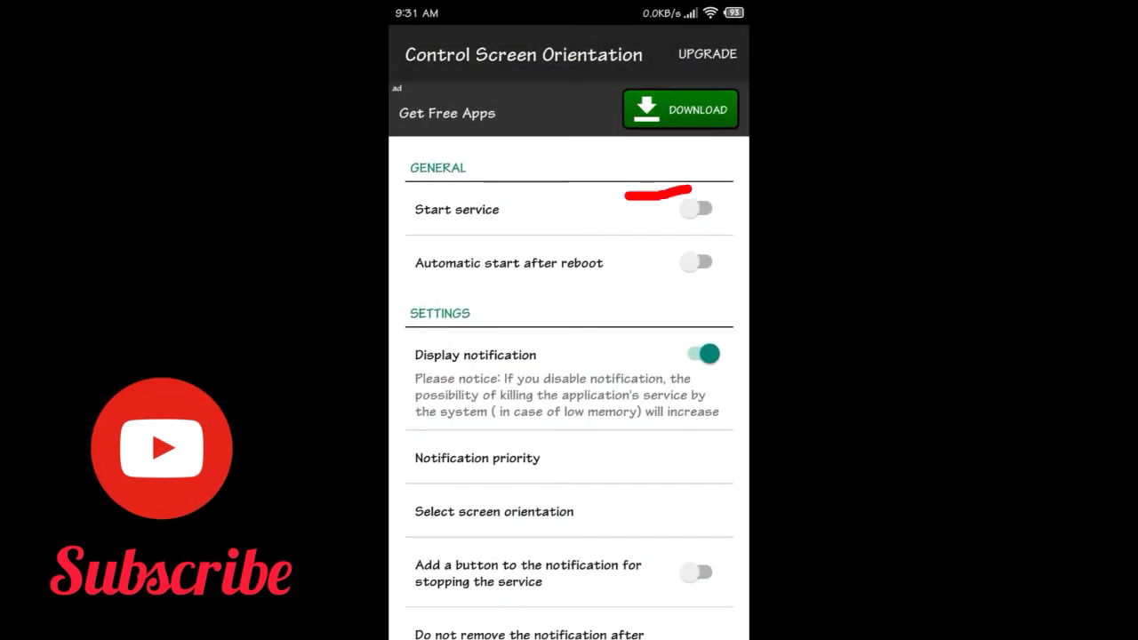
{"action": "left_click", "coordinate": [697, 208]}
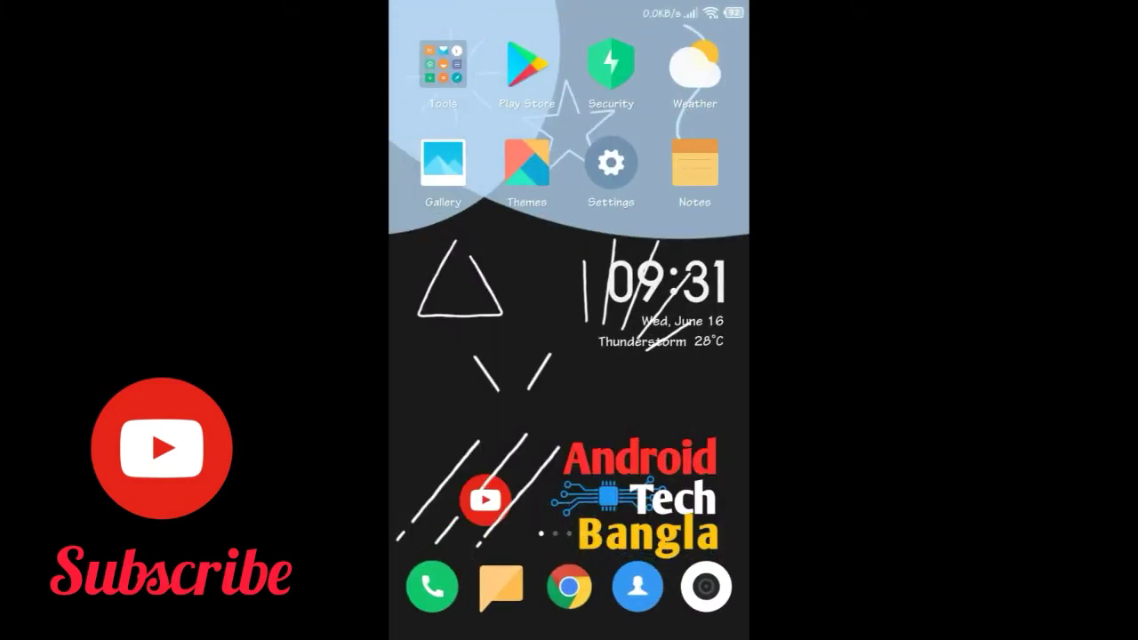
Step: View the landscape home screen and swipe to the launcher page with File Manager
{"action": "scroll", "scroll_direction": "down", "scroll_amount": 3}
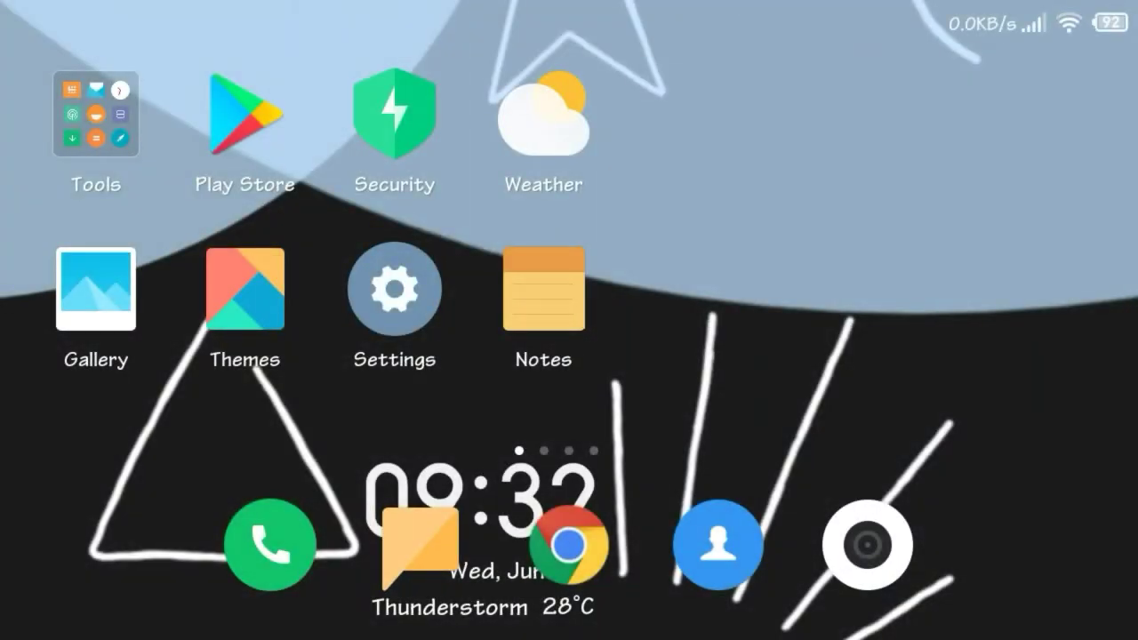
{"action": "scroll", "scroll_direction": "left", "scroll_amount": 3}
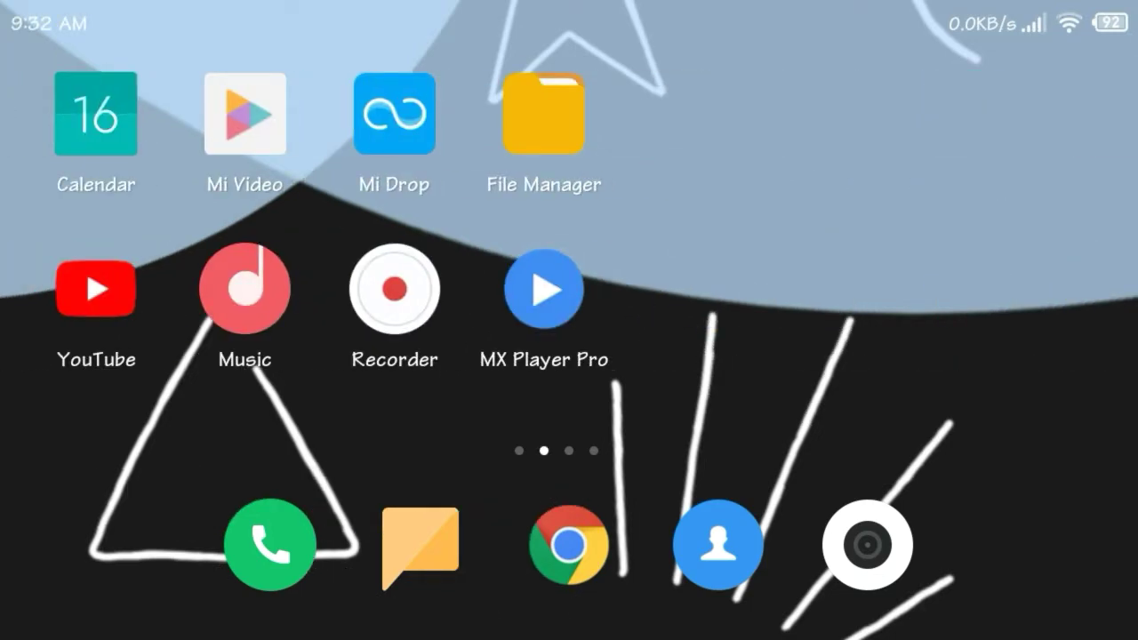
Step: Browse Internal storage in Mi File Manager in landscape, then leave to the home screen
{"action": "left_click", "coordinate": [544, 114]}
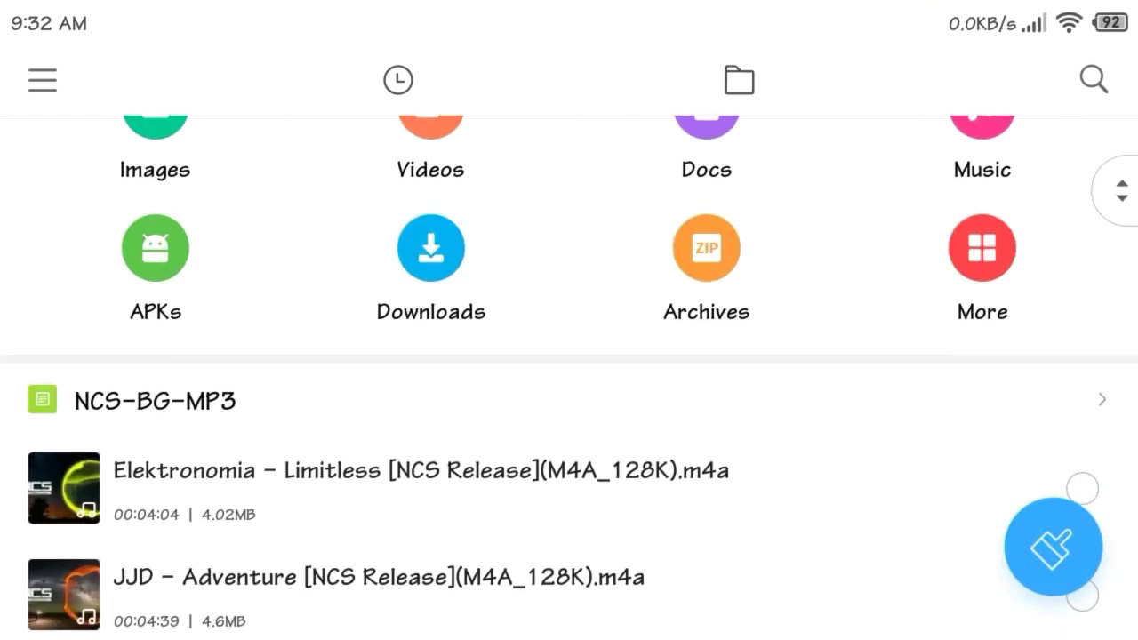
{"action": "scroll", "scroll_direction": "down", "scroll_amount": 3}
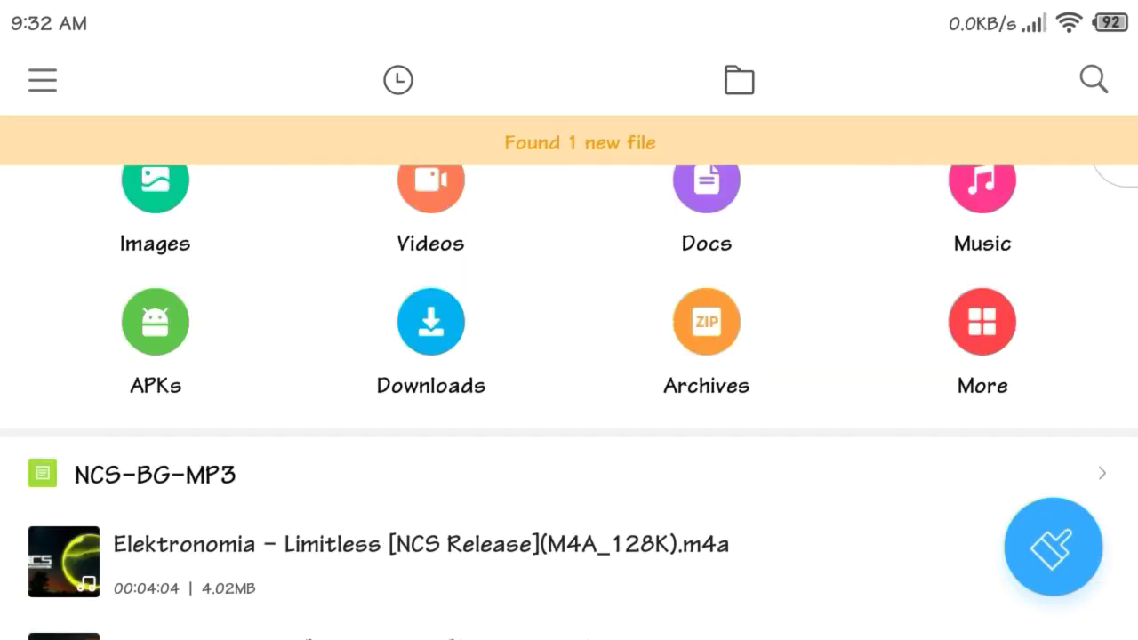
{"action": "left_click", "coordinate": [738, 78]}
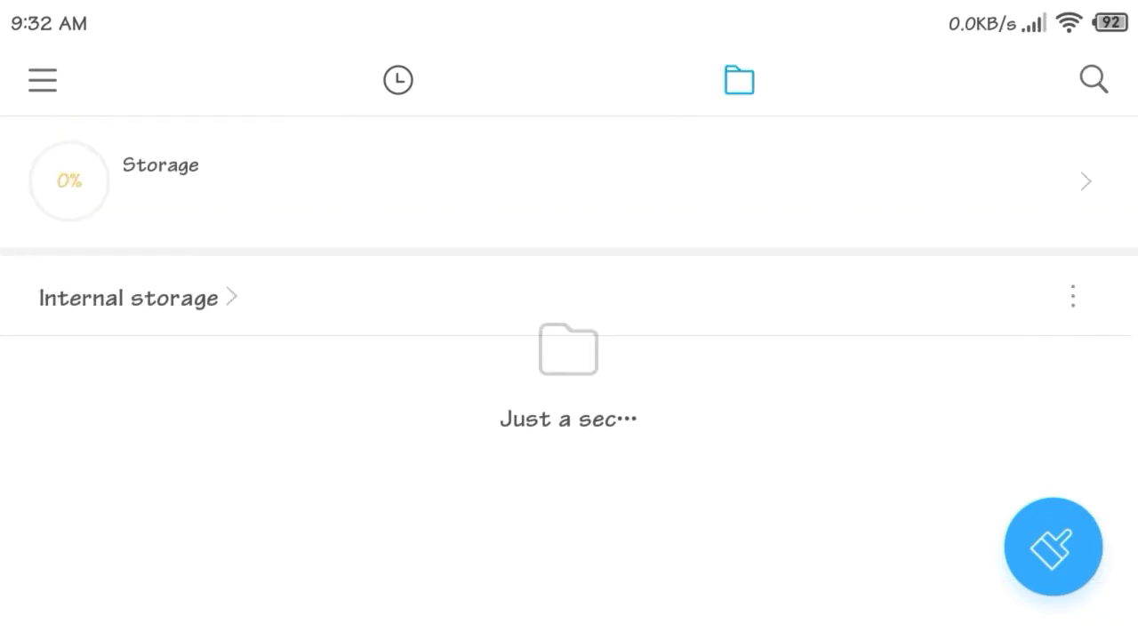
{"action": "left_click", "coordinate": [128, 298]}
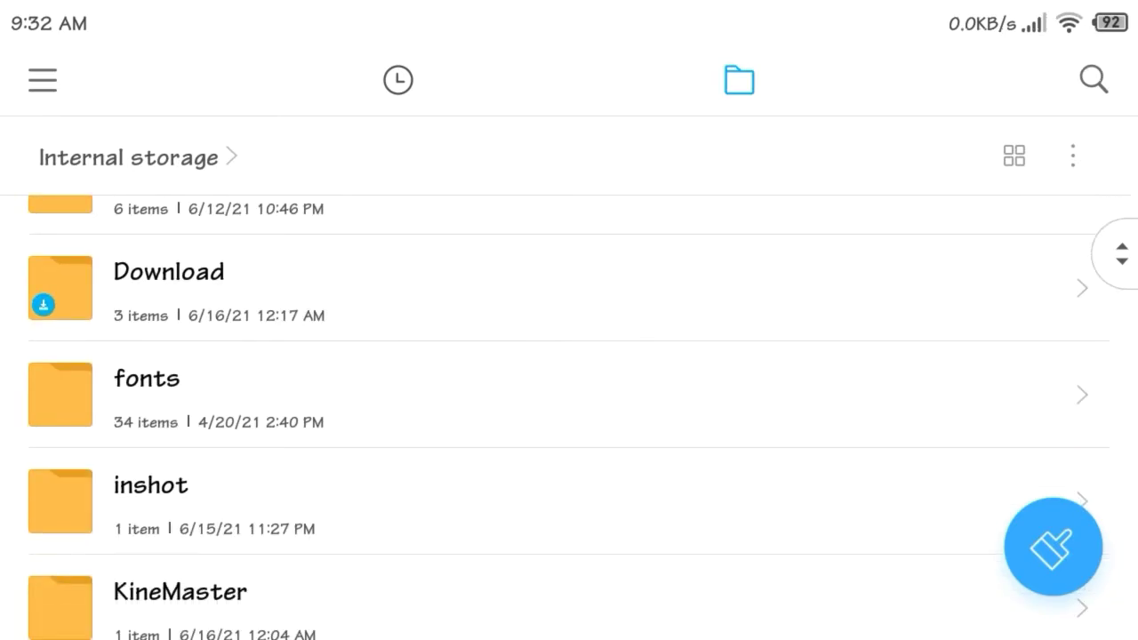
{"action": "scroll", "scroll_direction": "down", "scroll_amount": 3}
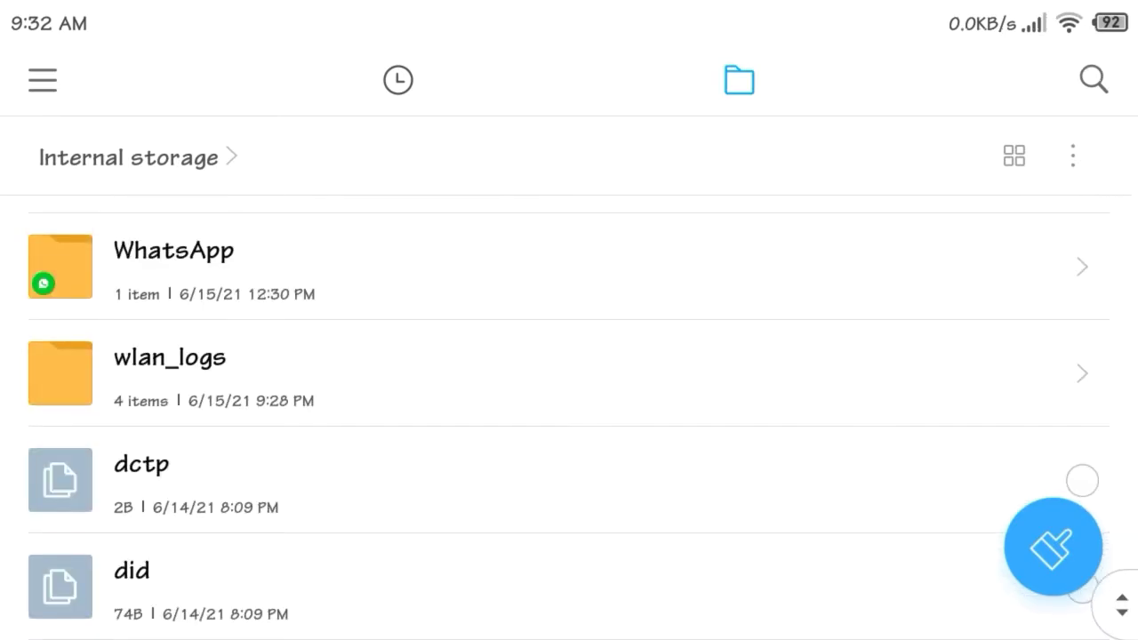
{"action": "key", "text": "home"}
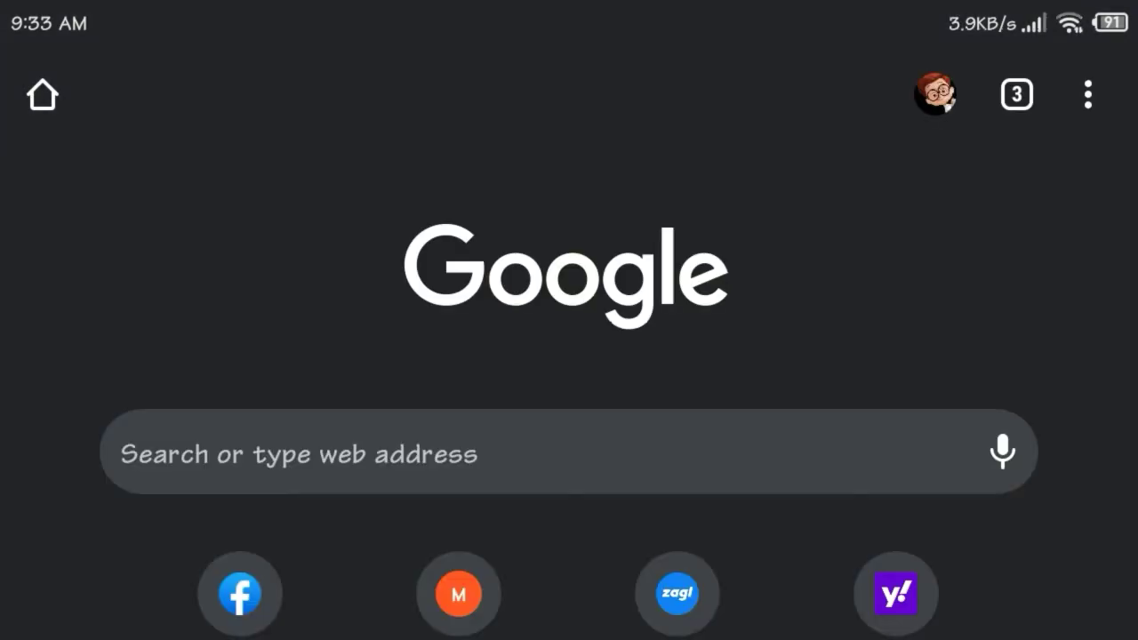
Step: Open Facebook from Chrome's start-page shortcuts and read down the news feed in landscape
{"action": "scroll", "scroll_direction": "down", "scroll_amount": 3}
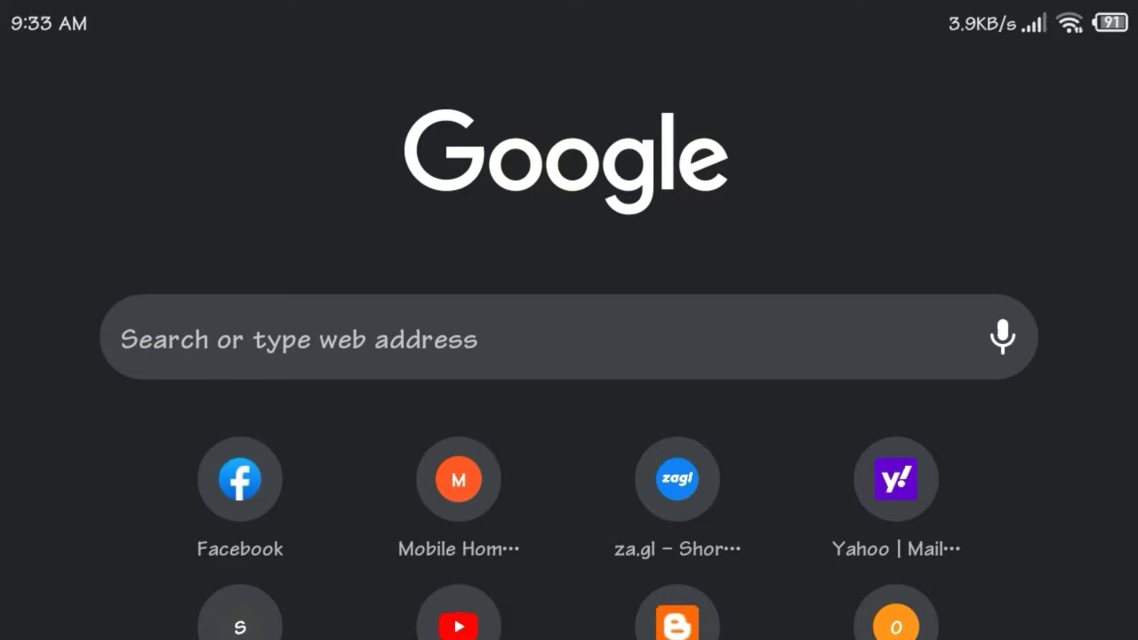
{"action": "left_click", "coordinate": [239, 478]}
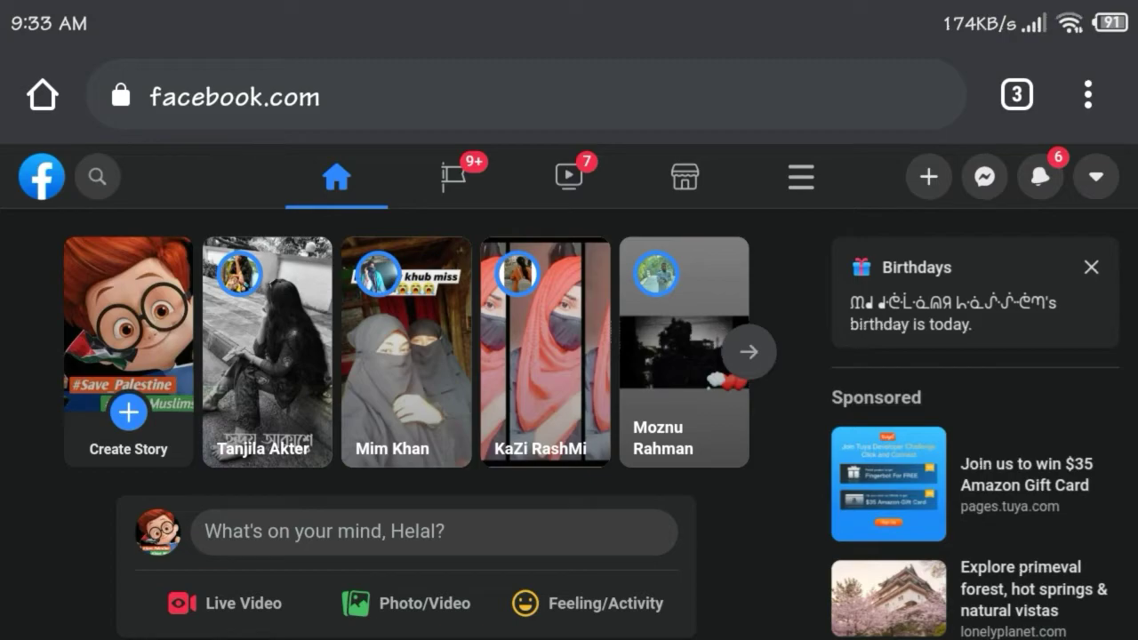
{"action": "scroll", "scroll_direction": "down", "scroll_amount": 3}
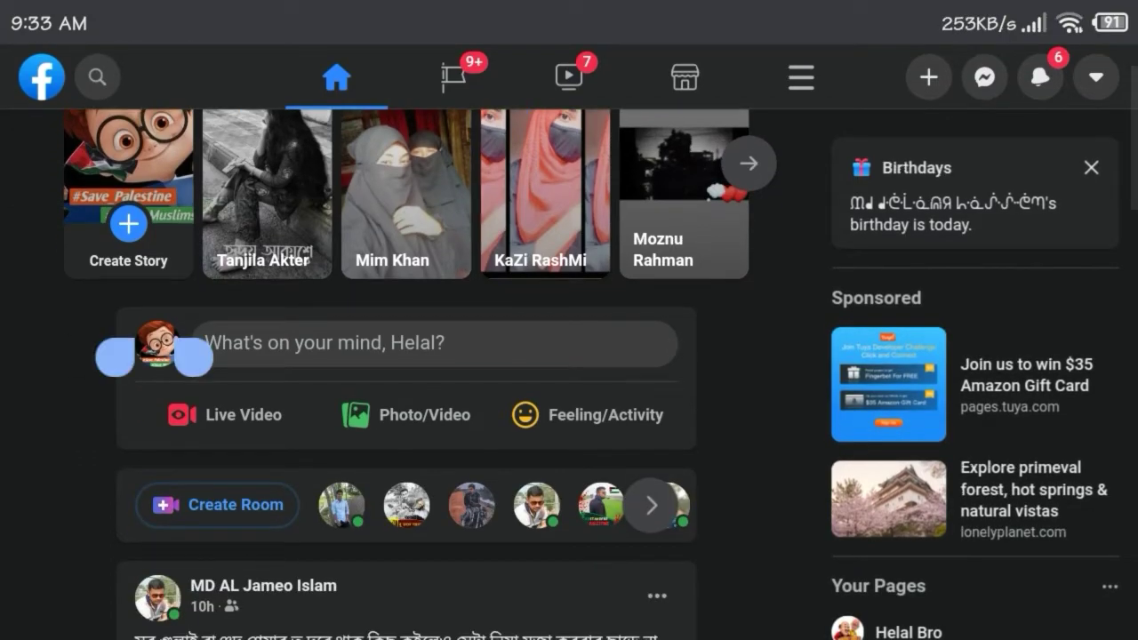
{"action": "scroll", "scroll_direction": "down", "scroll_amount": 3}
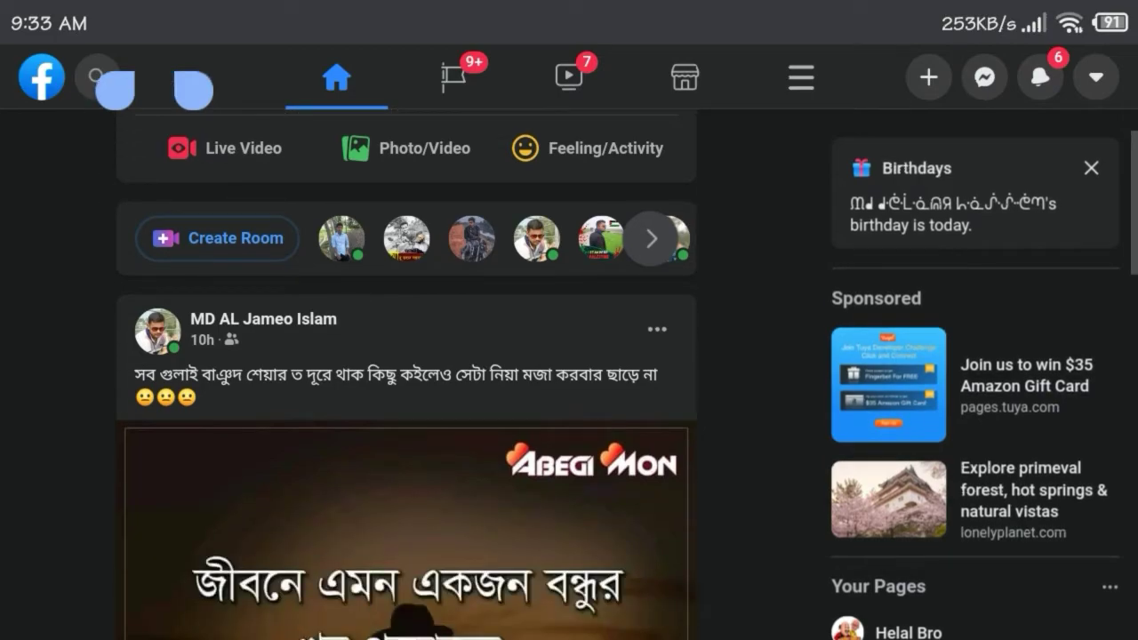
{"action": "scroll", "scroll_direction": "down", "scroll_amount": 3}
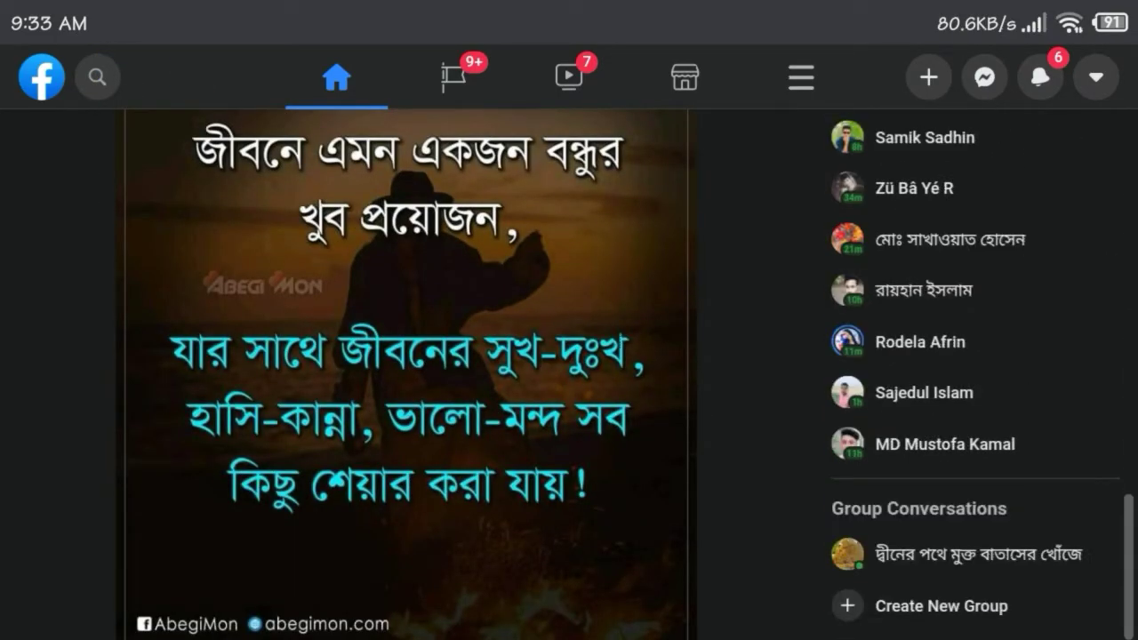
{"action": "scroll", "scroll_direction": "down", "scroll_amount": 3}
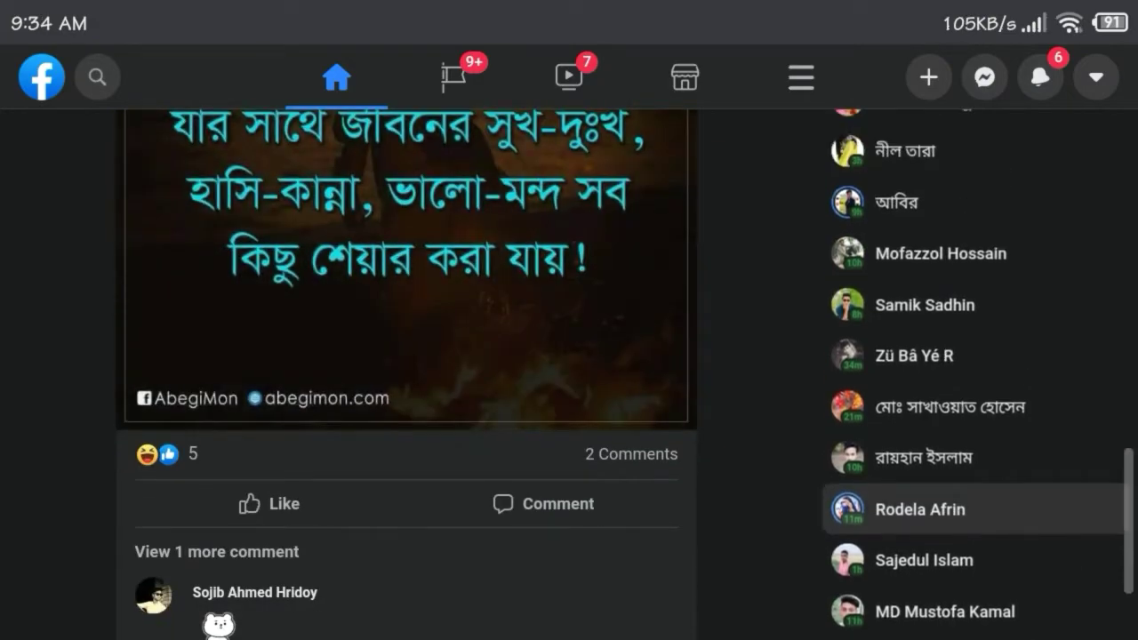
{"action": "scroll", "scroll_direction": "down", "scroll_amount": 3}
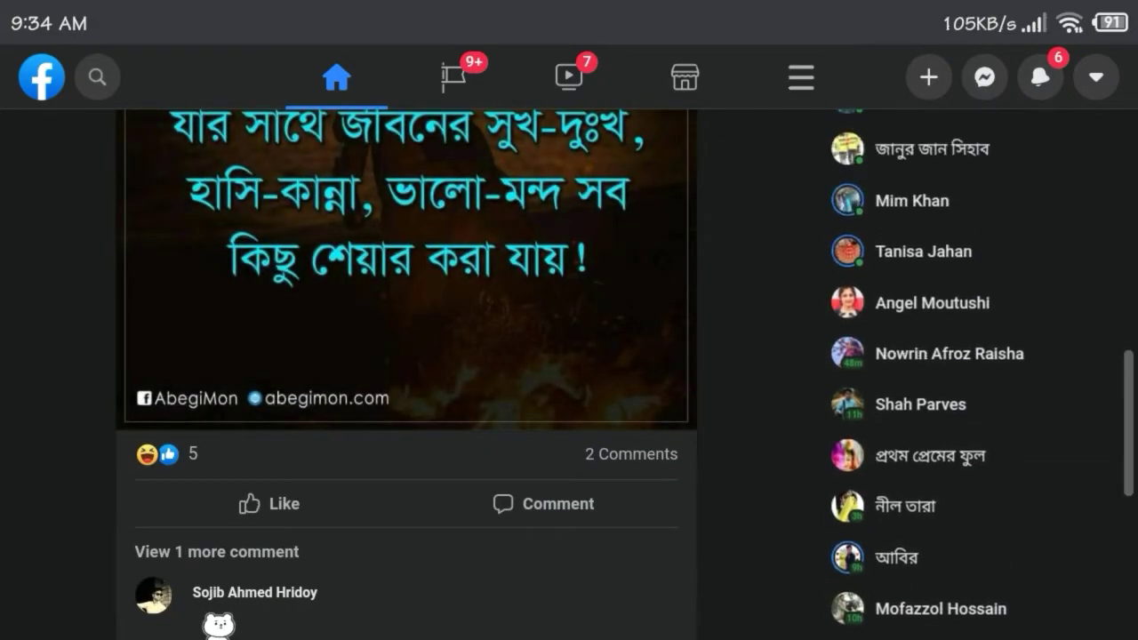
{"action": "scroll", "scroll_direction": "down", "scroll_amount": 3}
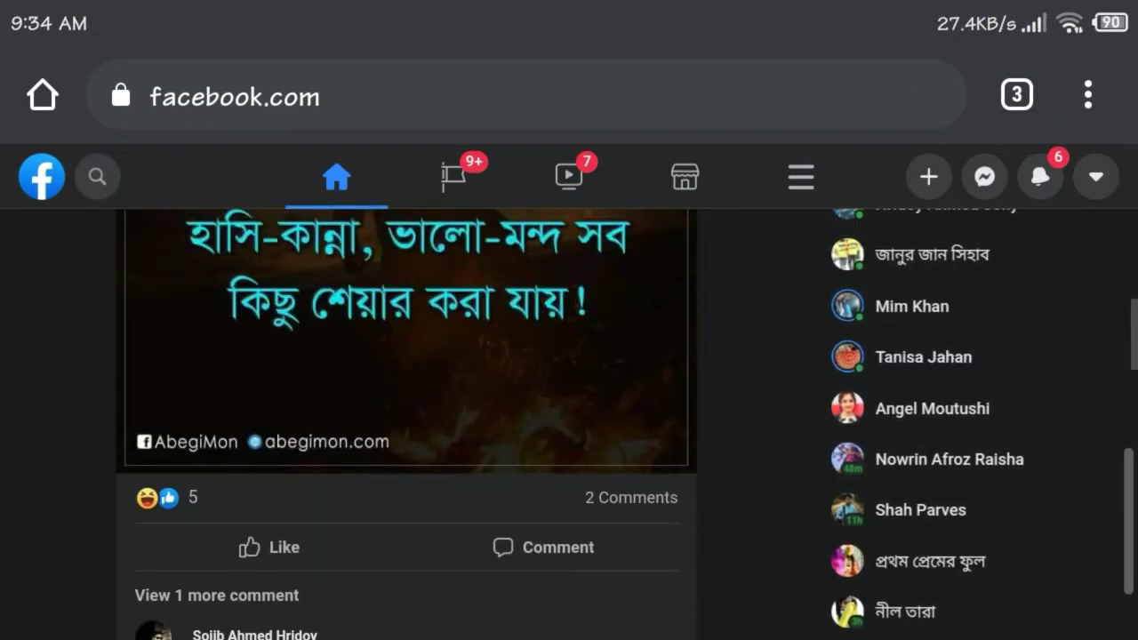
{"action": "scroll", "scroll_direction": "down", "scroll_amount": 3}
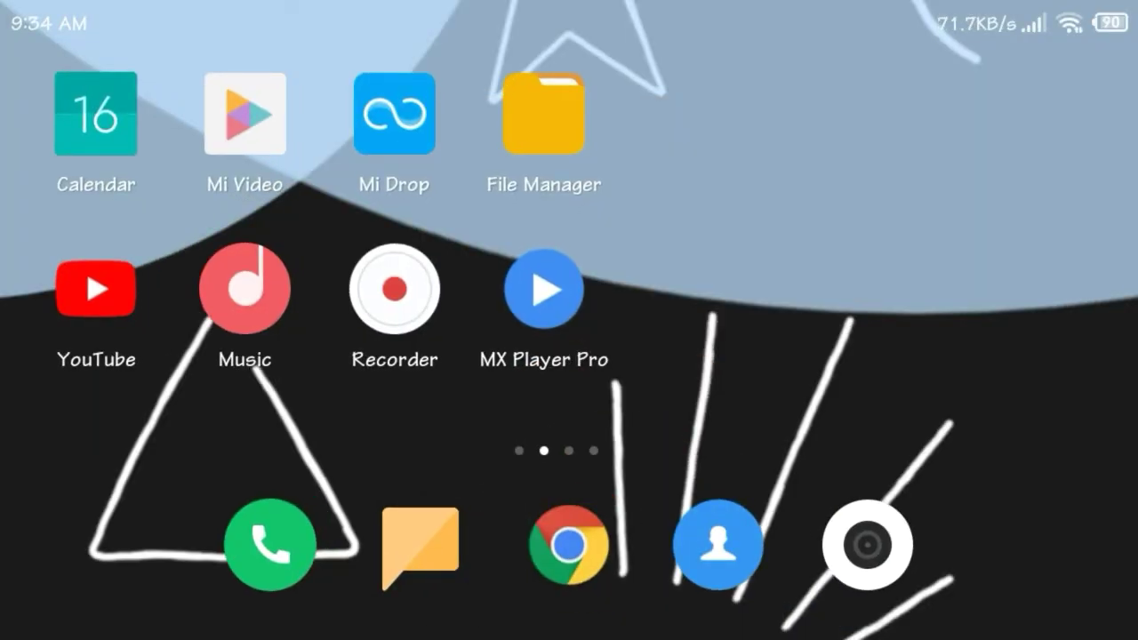
Step: View the portrait home screen and swipe back to the first launcher page
{"action": "scroll", "scroll_direction": "down", "scroll_amount": 3}
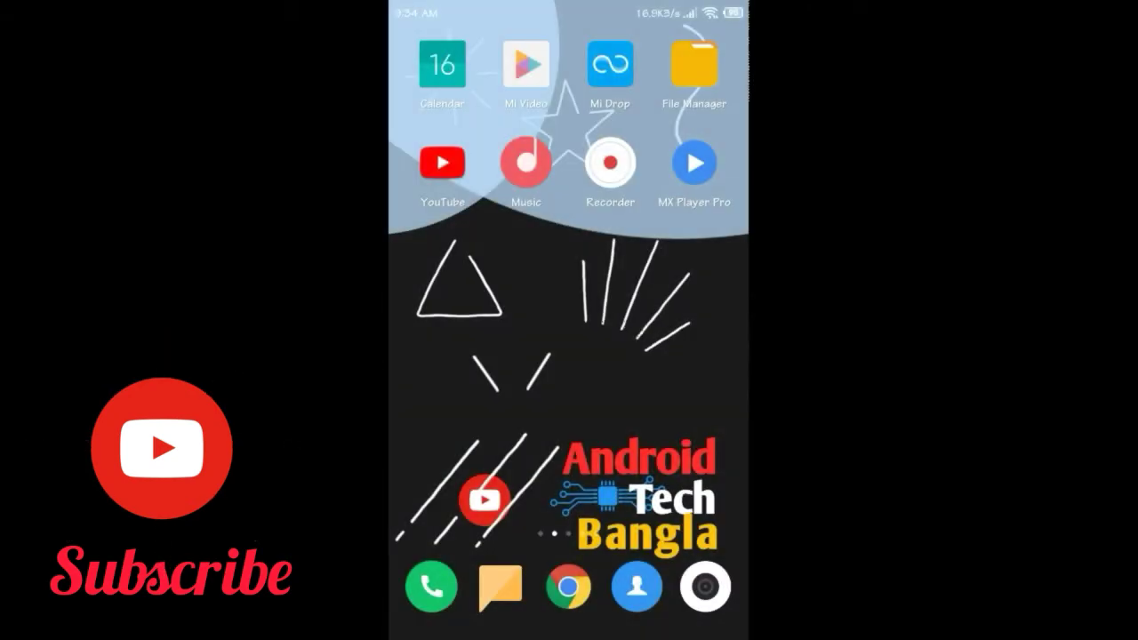
{"action": "scroll", "scroll_direction": "left", "scroll_amount": 3}
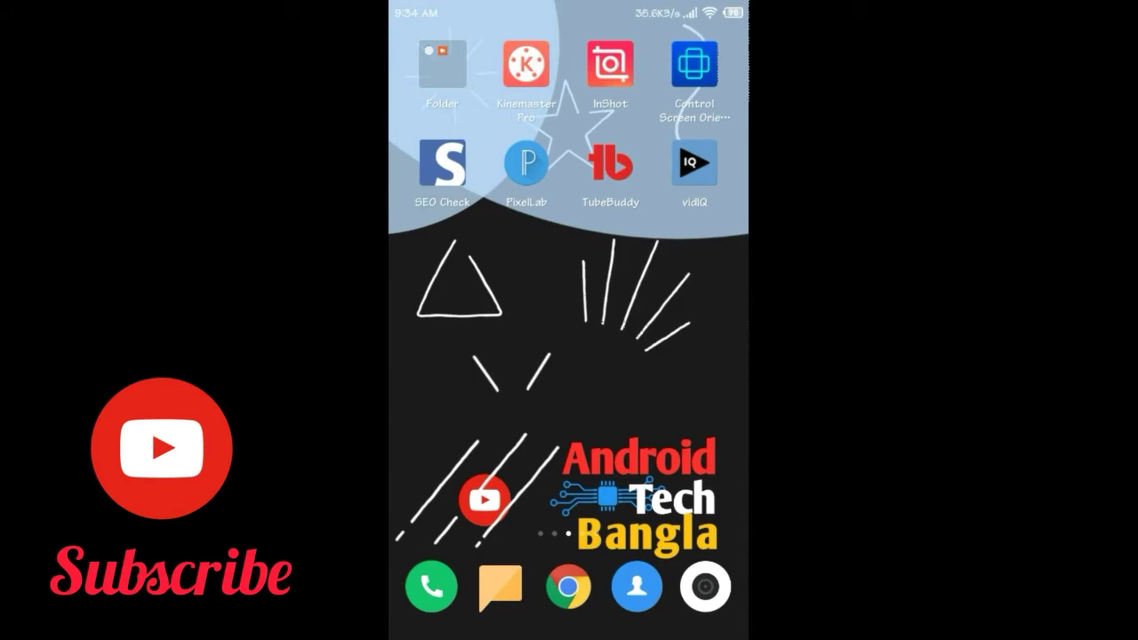
{"action": "scroll", "scroll_direction": "left", "scroll_amount": 3}
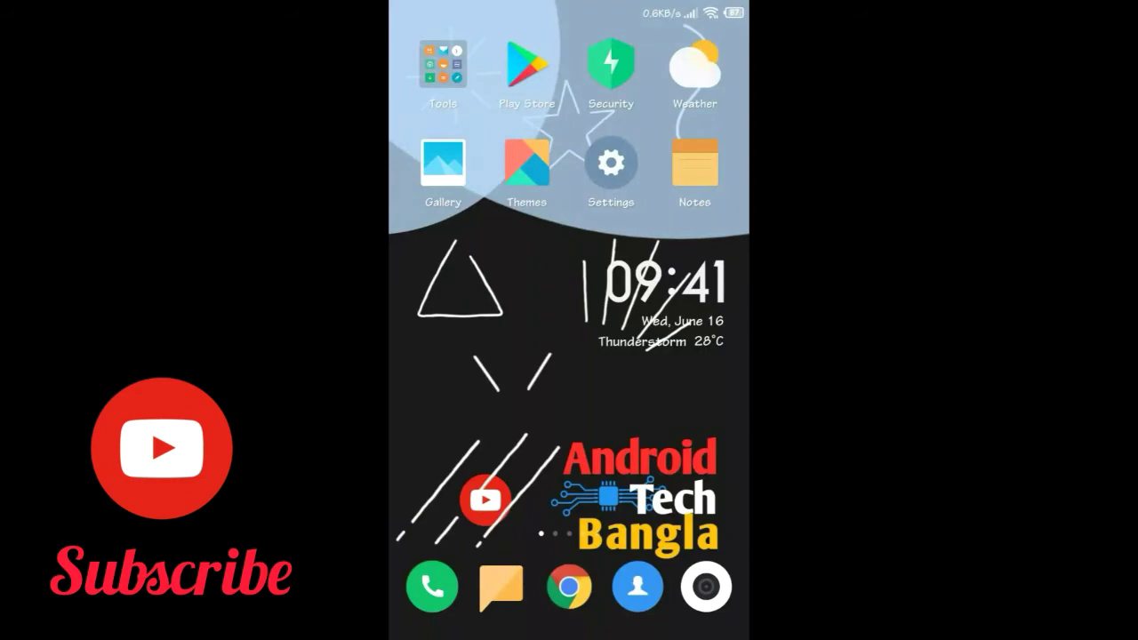
Step: Search Play Store for 'screen orientation' and show the control screen rotation app's listing
{"action": "left_click", "coordinate": [528, 64]}
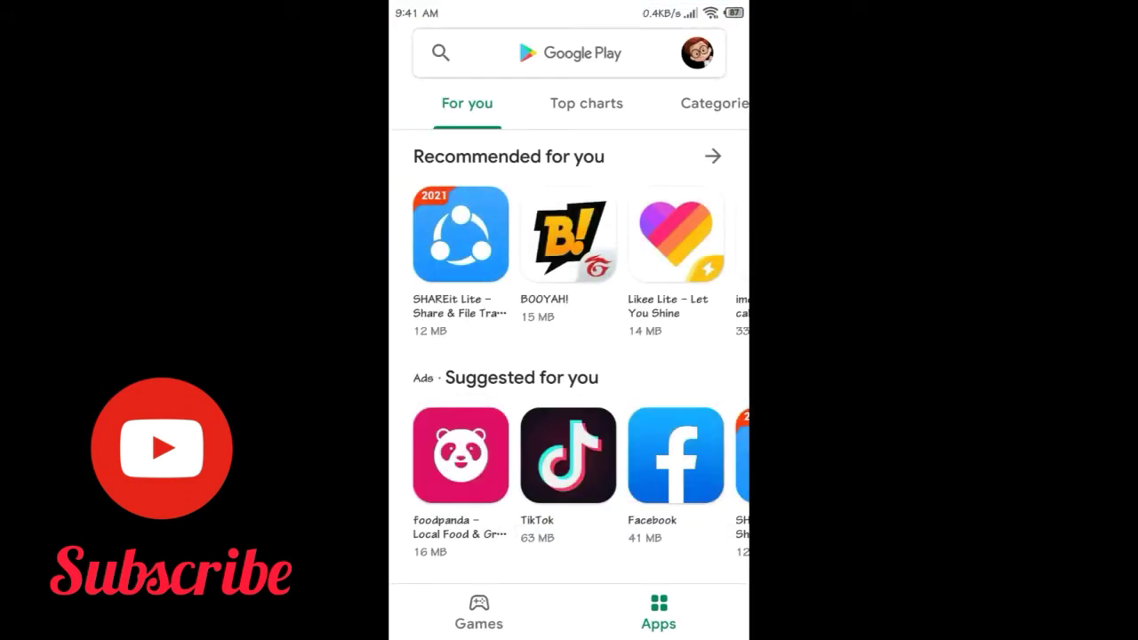
{"action": "left_click", "coordinate": [569, 53]}
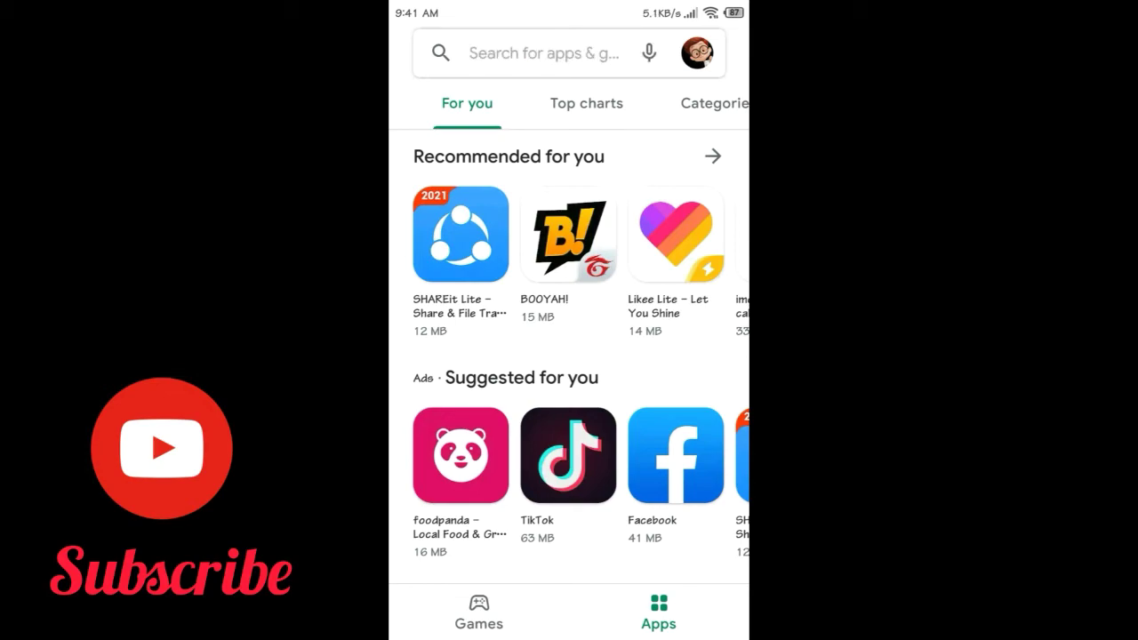
{"action": "left_click", "coordinate": [542, 53]}
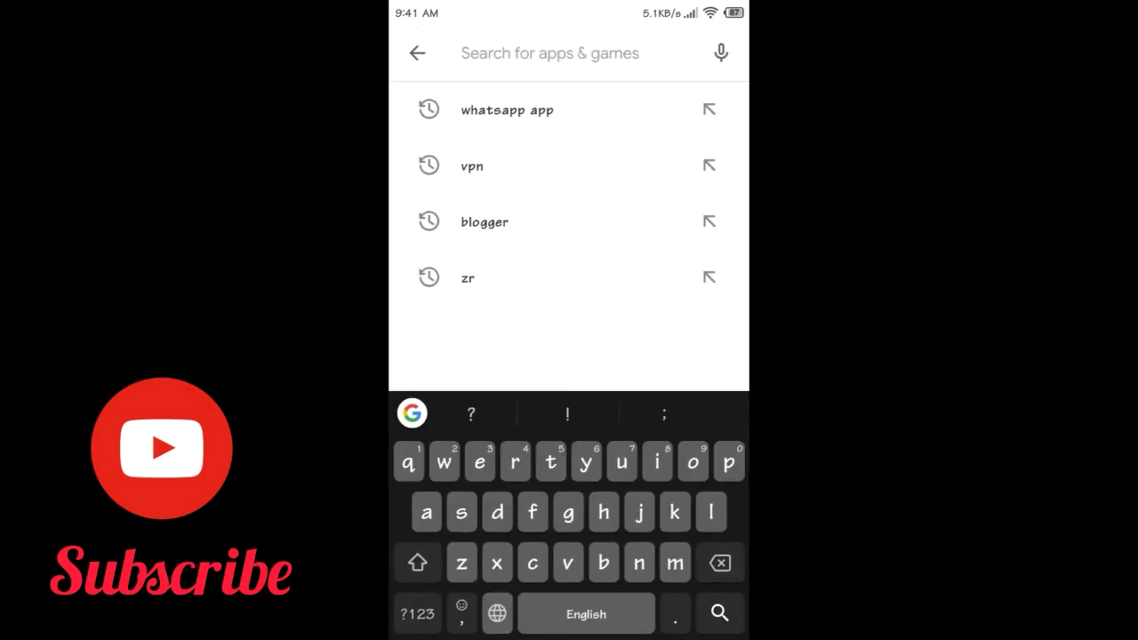
{"action": "type", "text": "screen"}
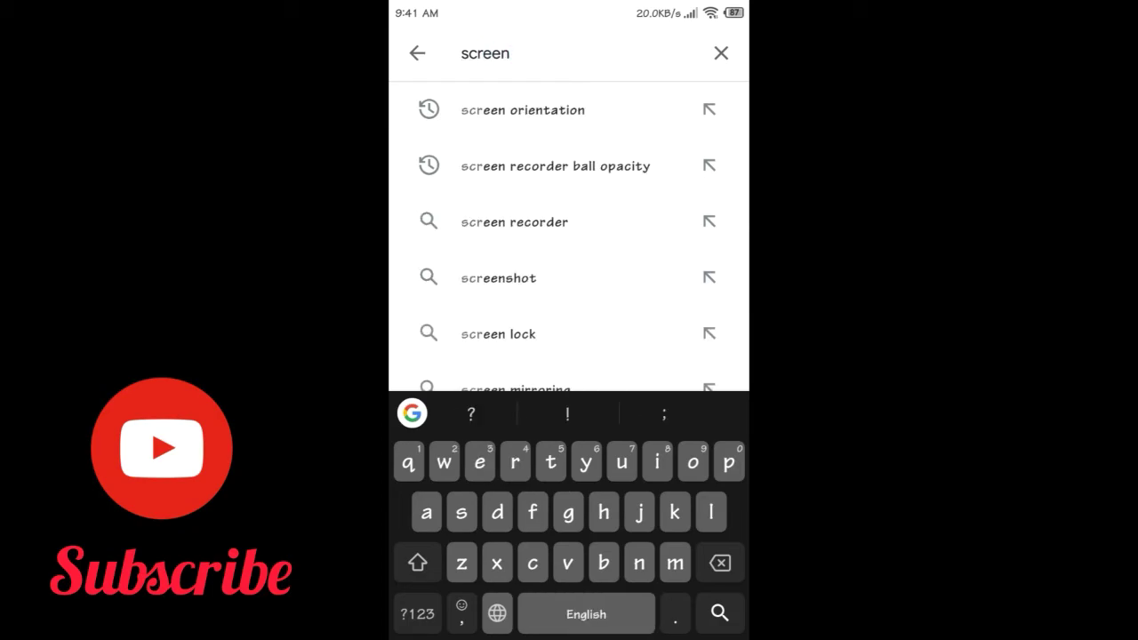
{"action": "type", "text": "o"}
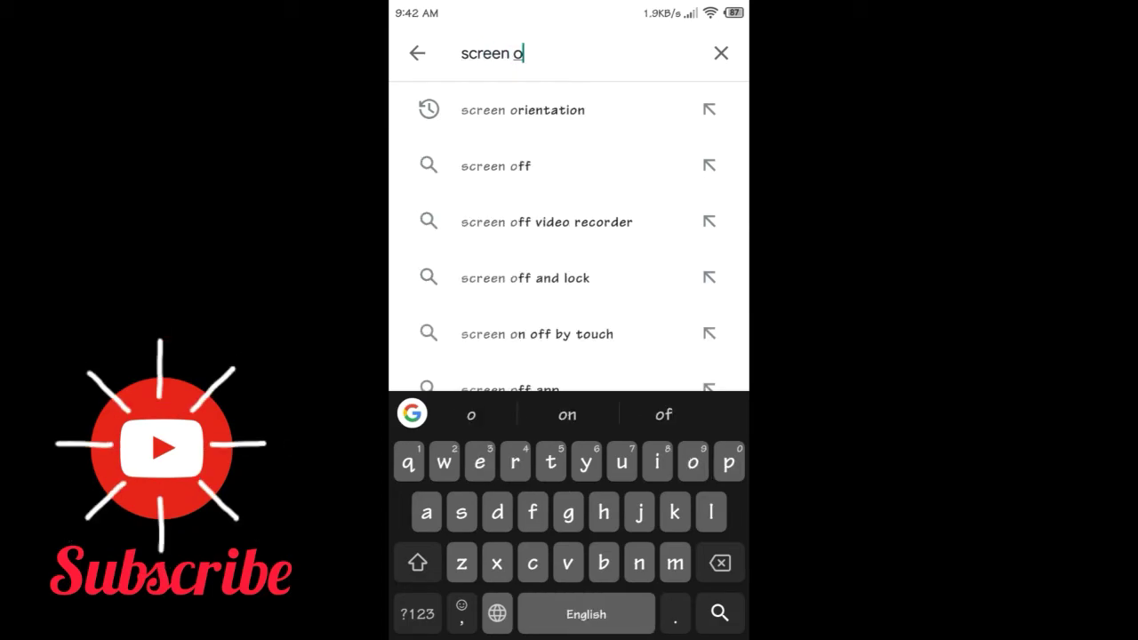
{"action": "type", "text": "ri"}
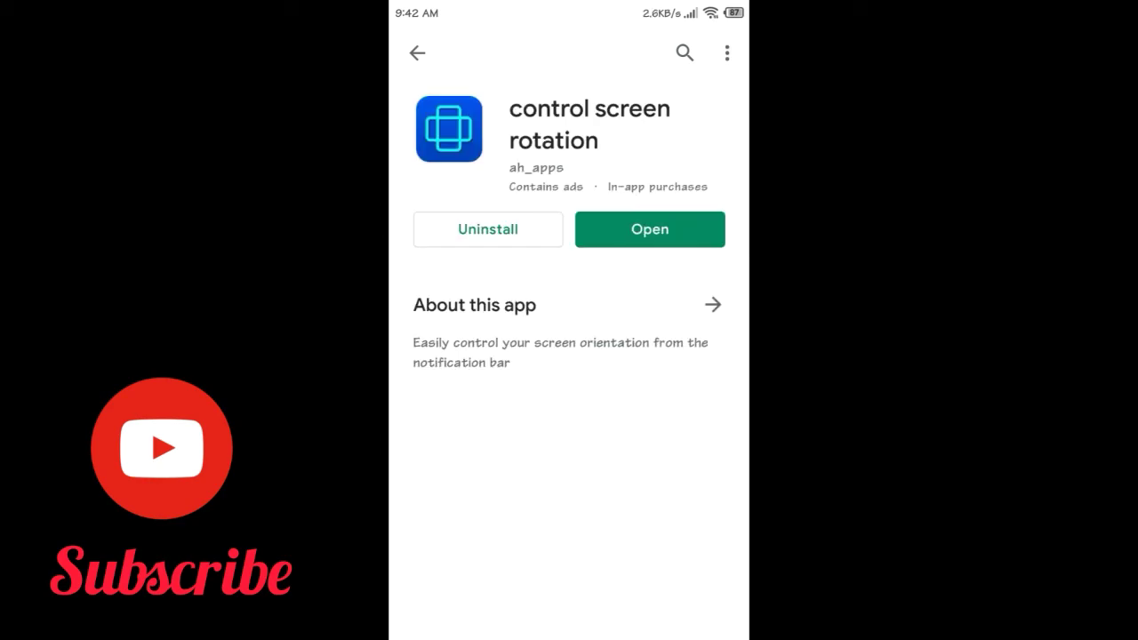
{"action": "scroll", "scroll_direction": "down", "scroll_amount": 3}
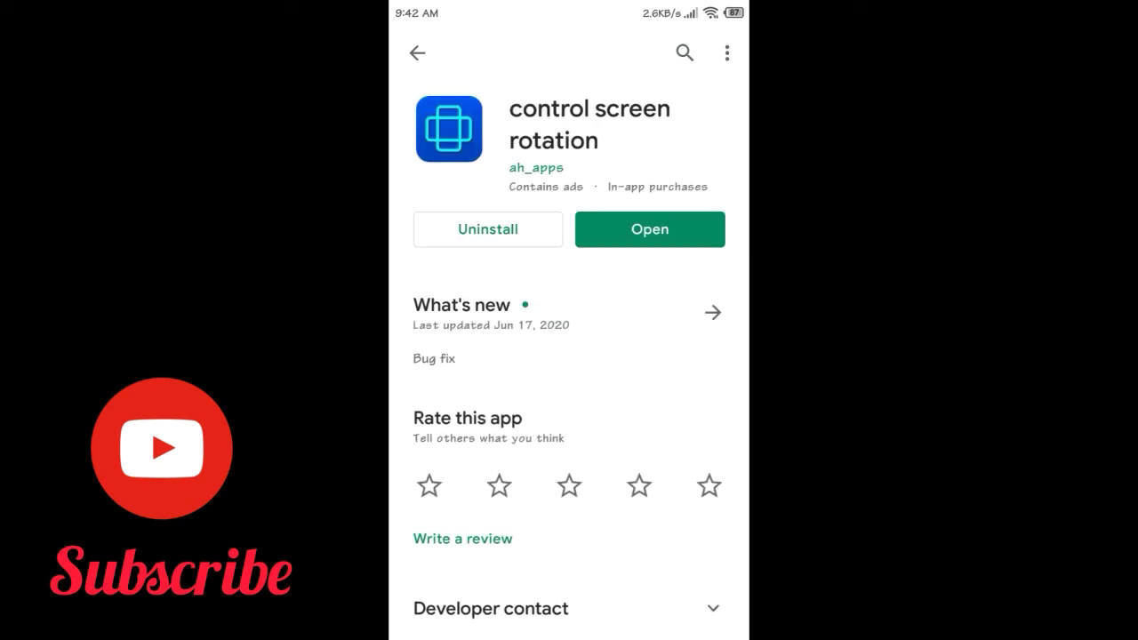